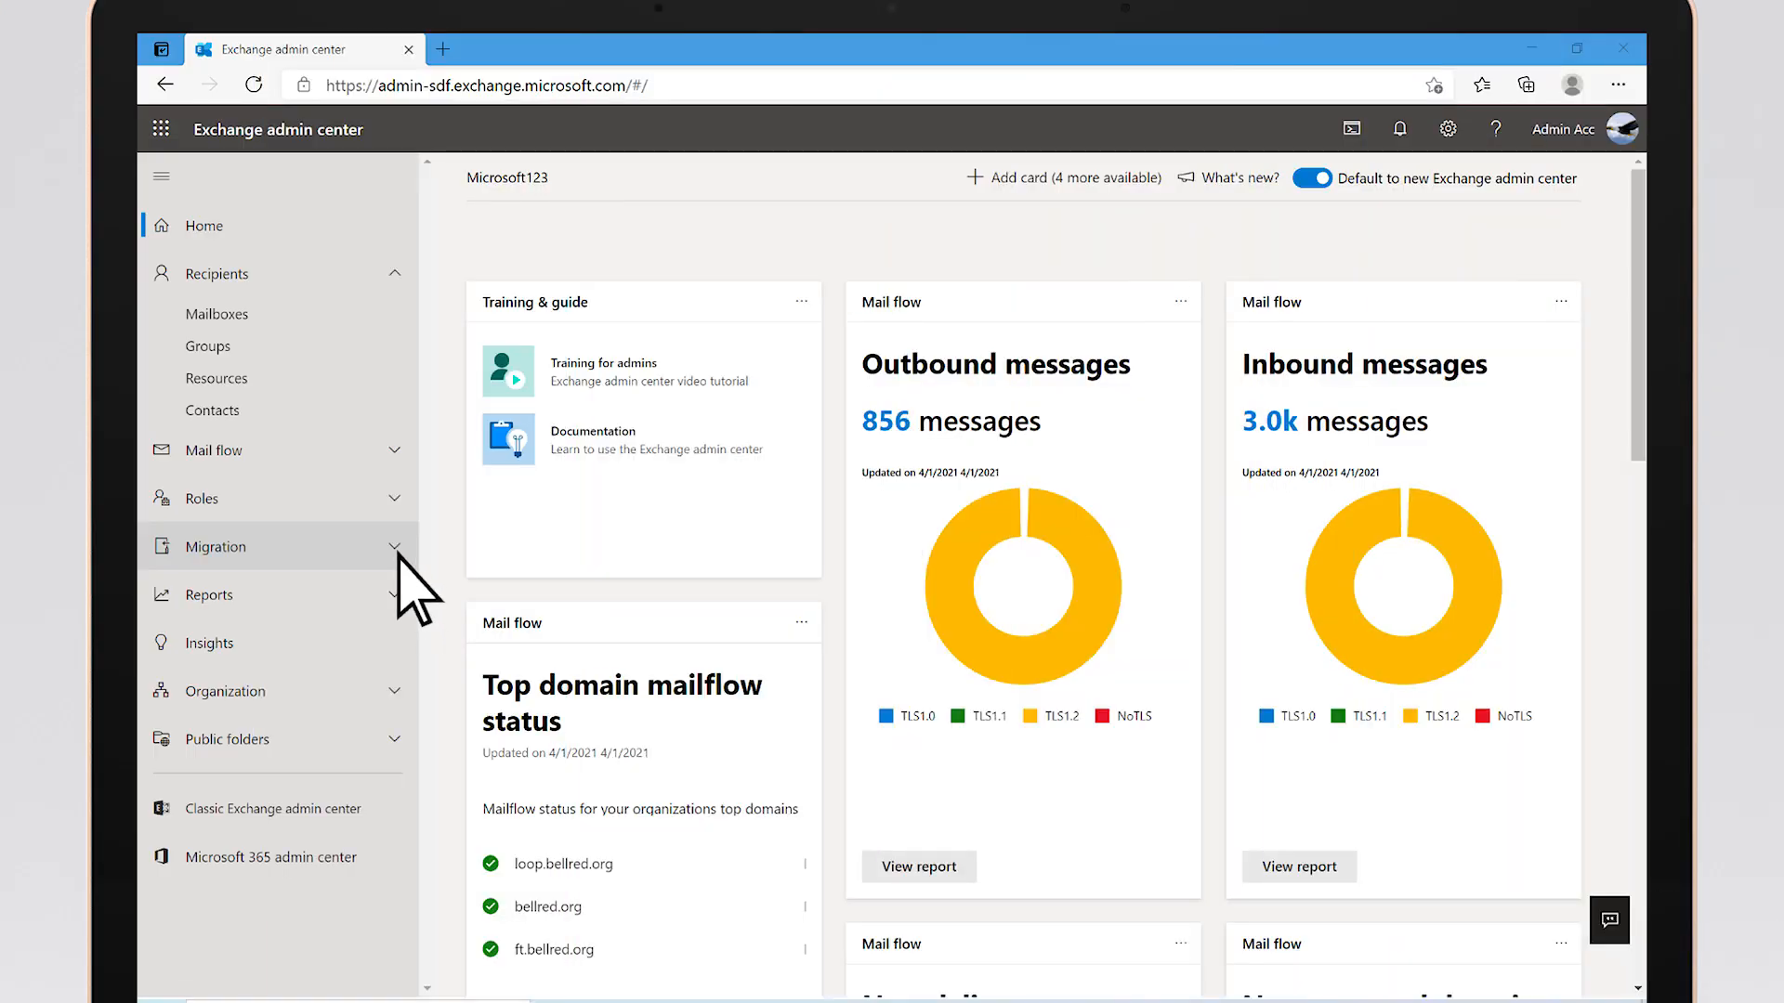
# Open Migration > Batch and start adding a new migration batch.
pyautogui.click(215, 547)
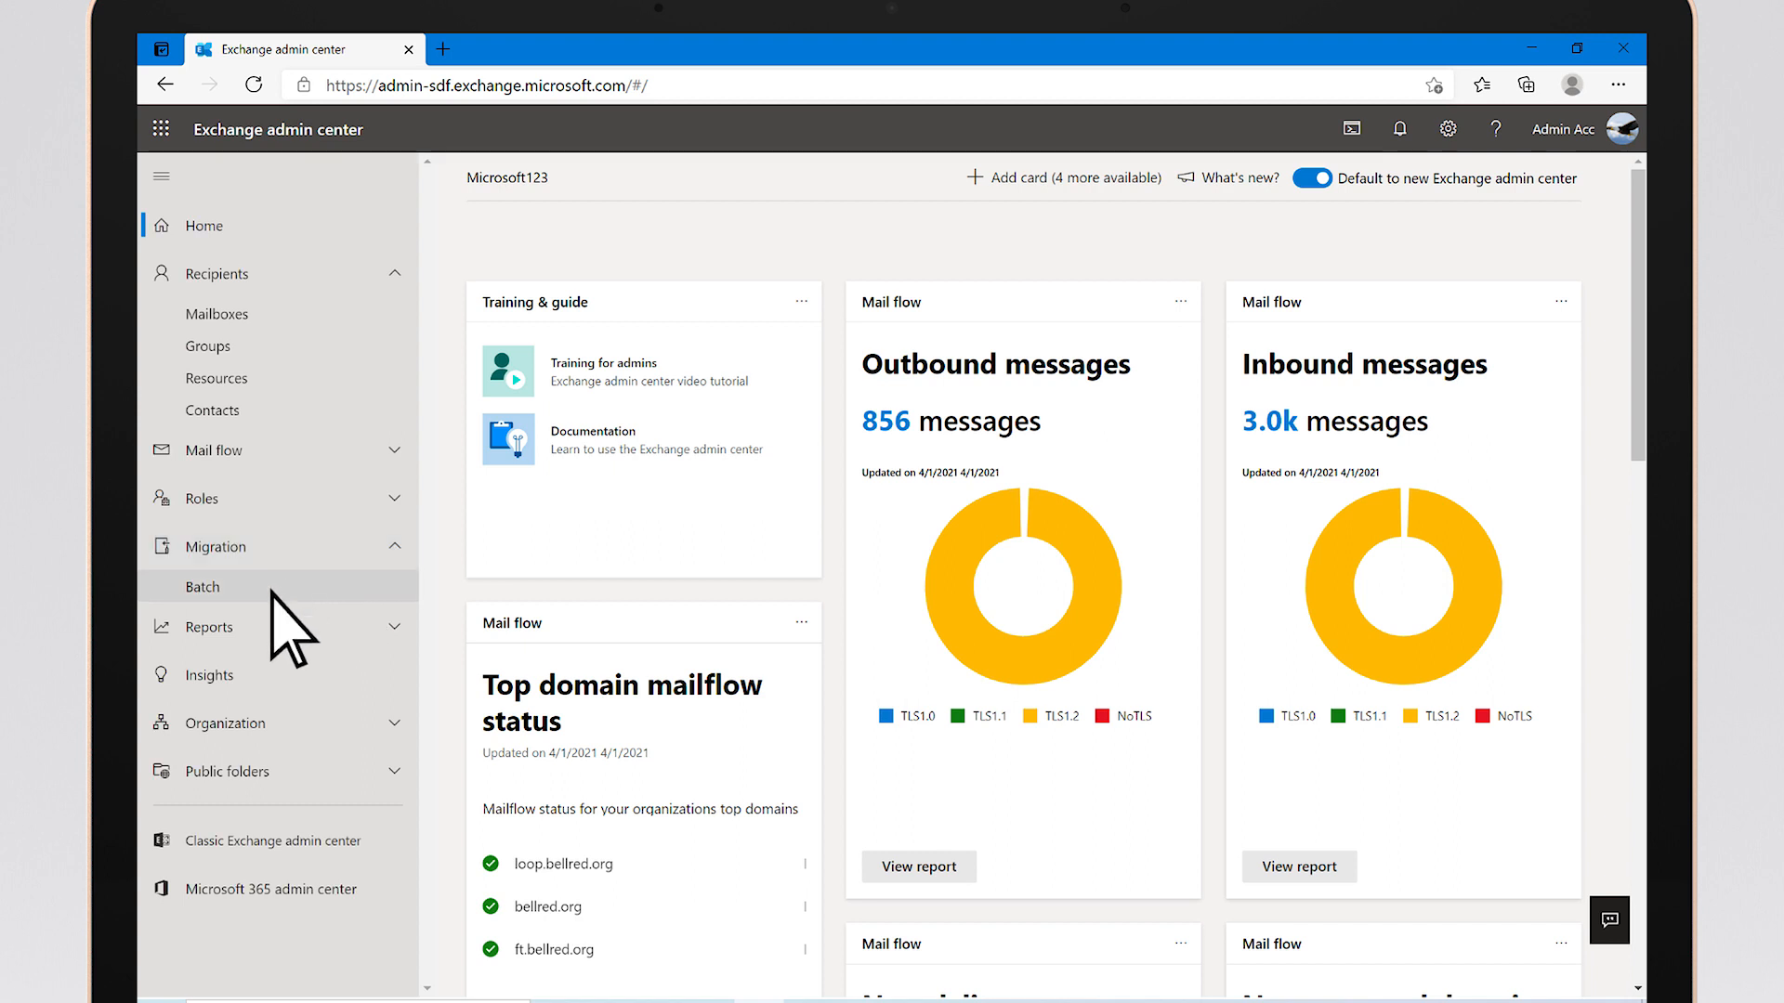
pyautogui.click(203, 586)
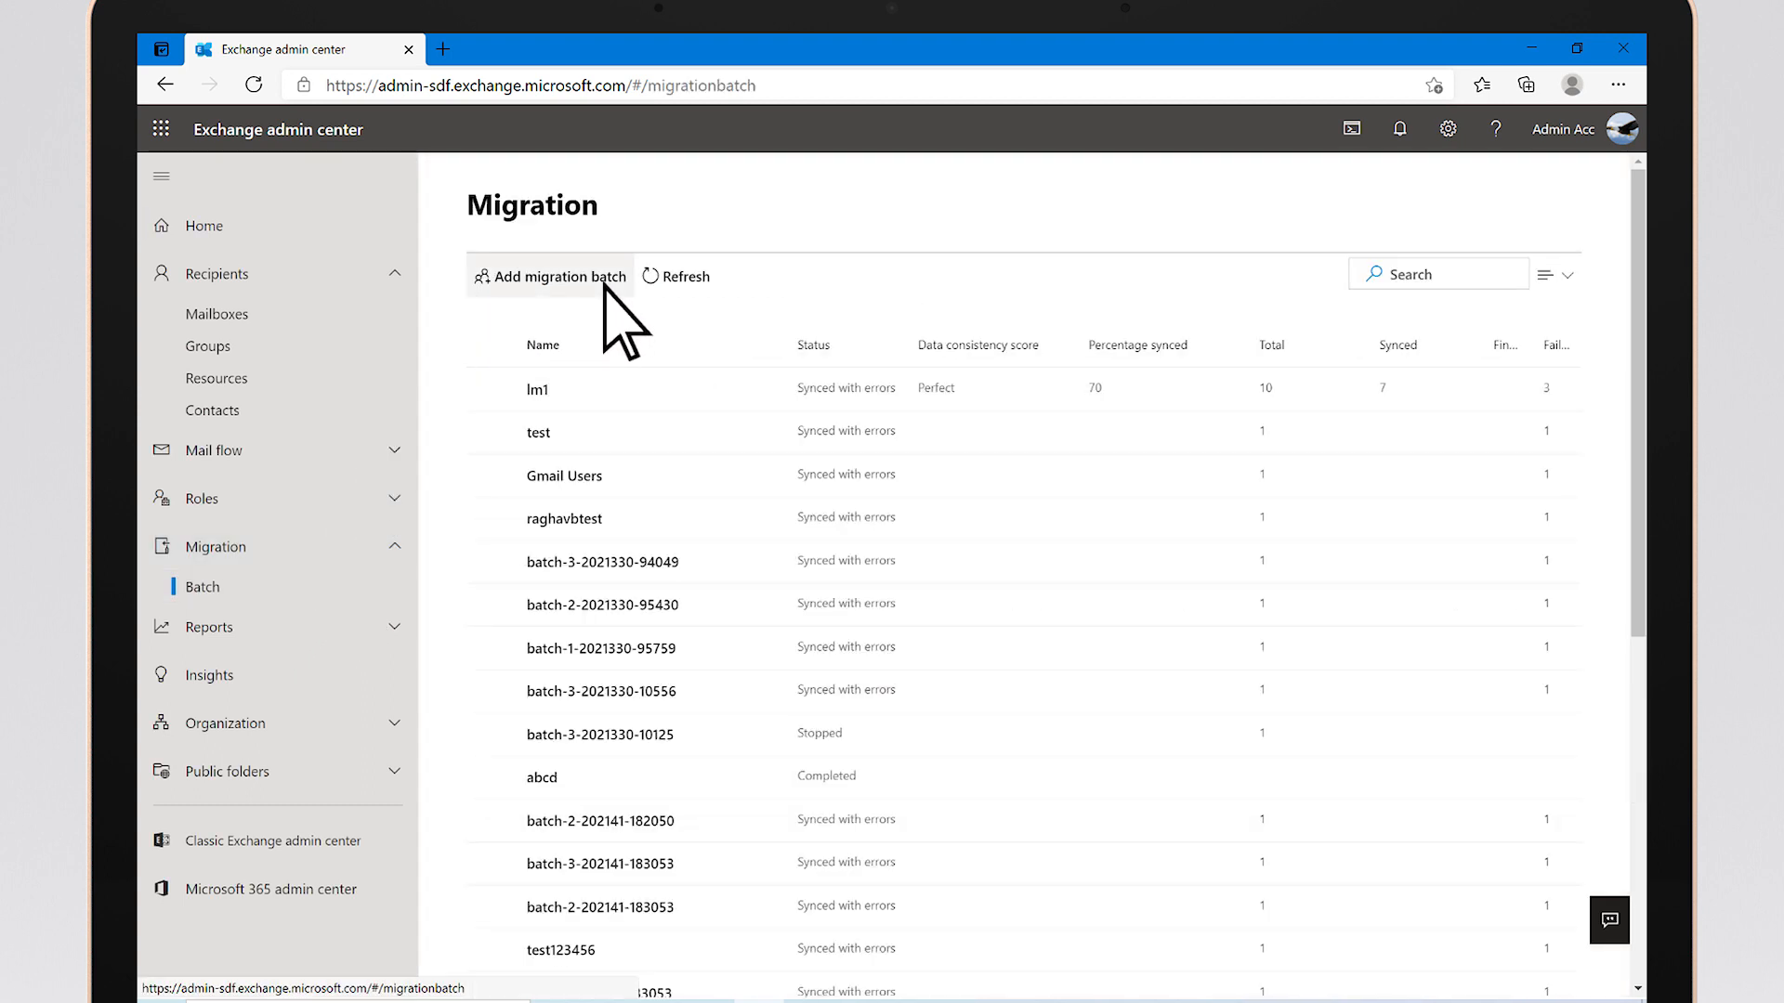
pyautogui.click(551, 277)
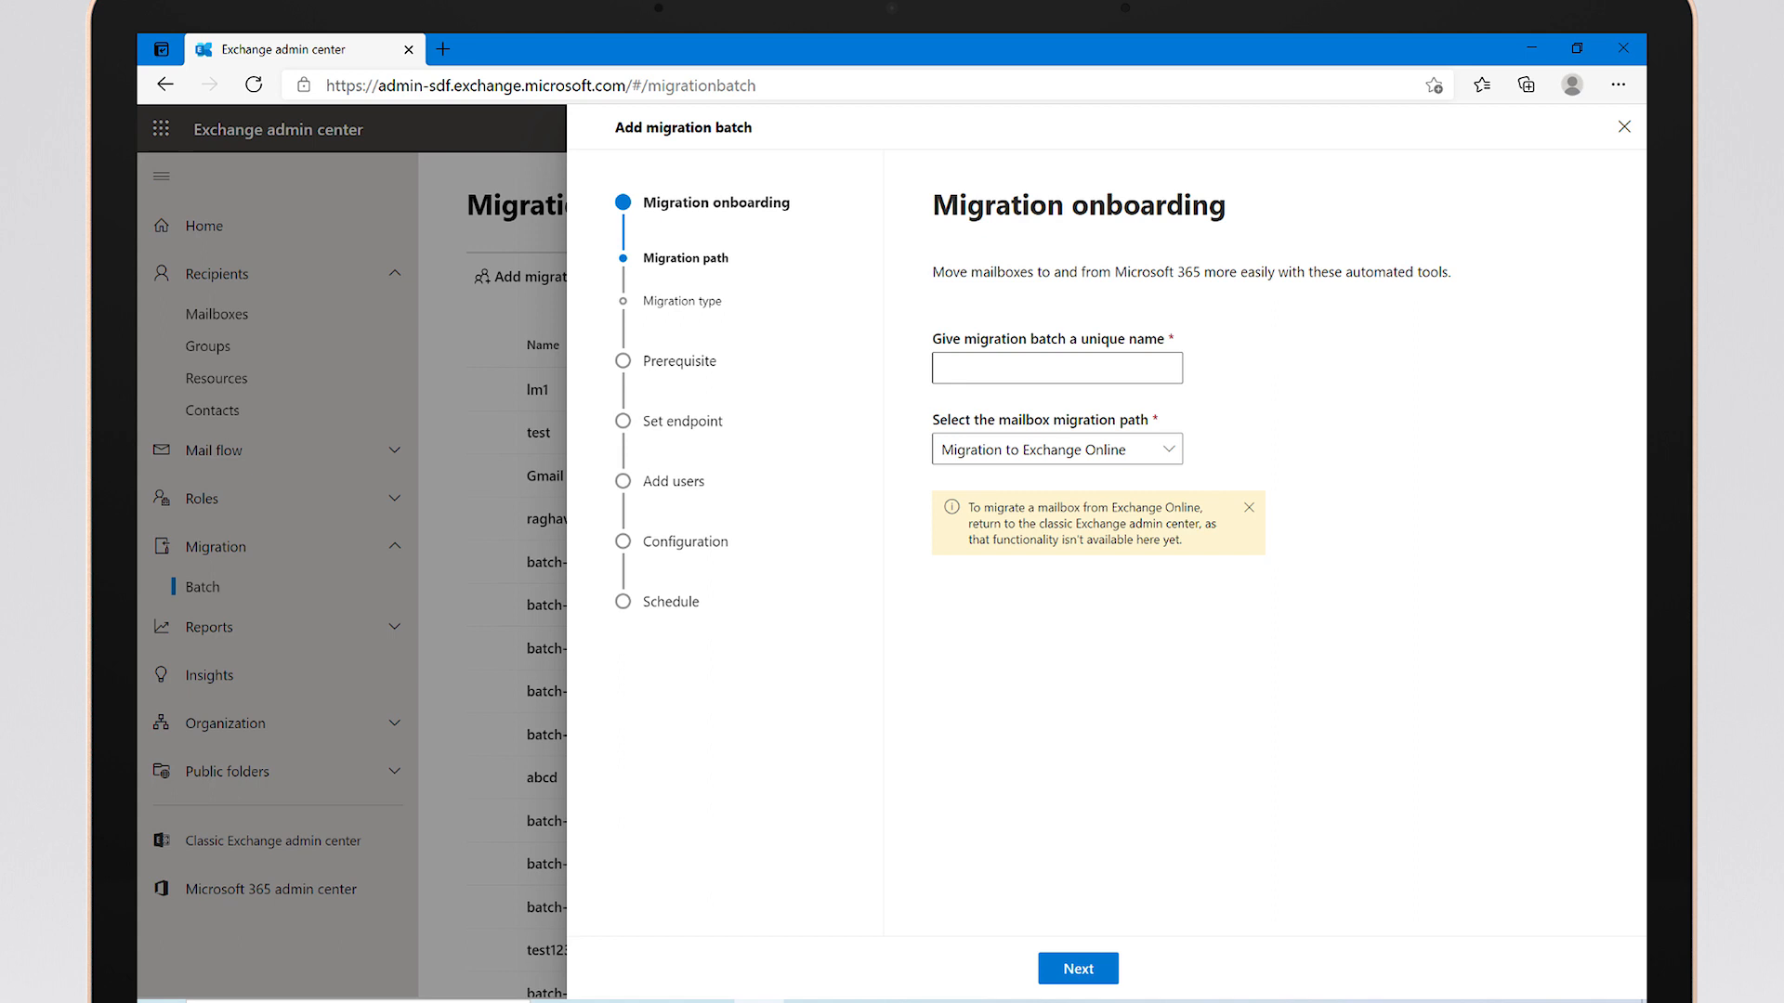
# Name the batch 'bellred1' with the Migration to Exchange Online path, and continue.
pyautogui.click(1056, 368)
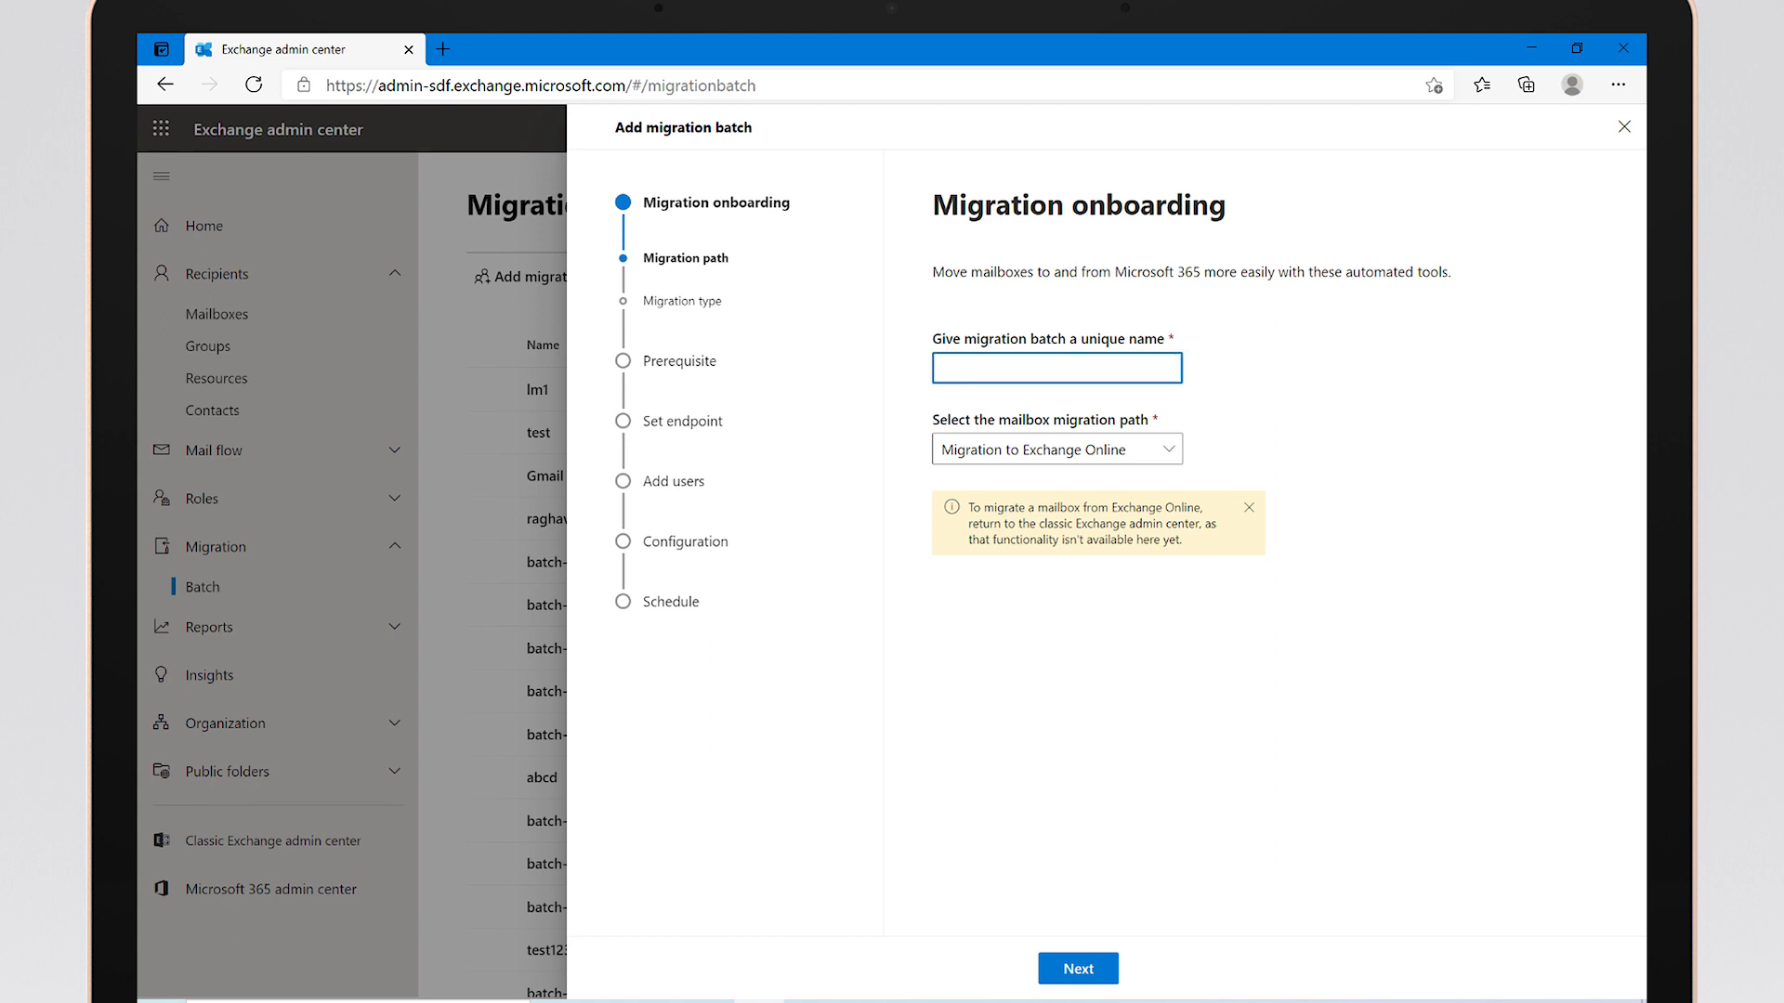
pyautogui.write('bellred1')
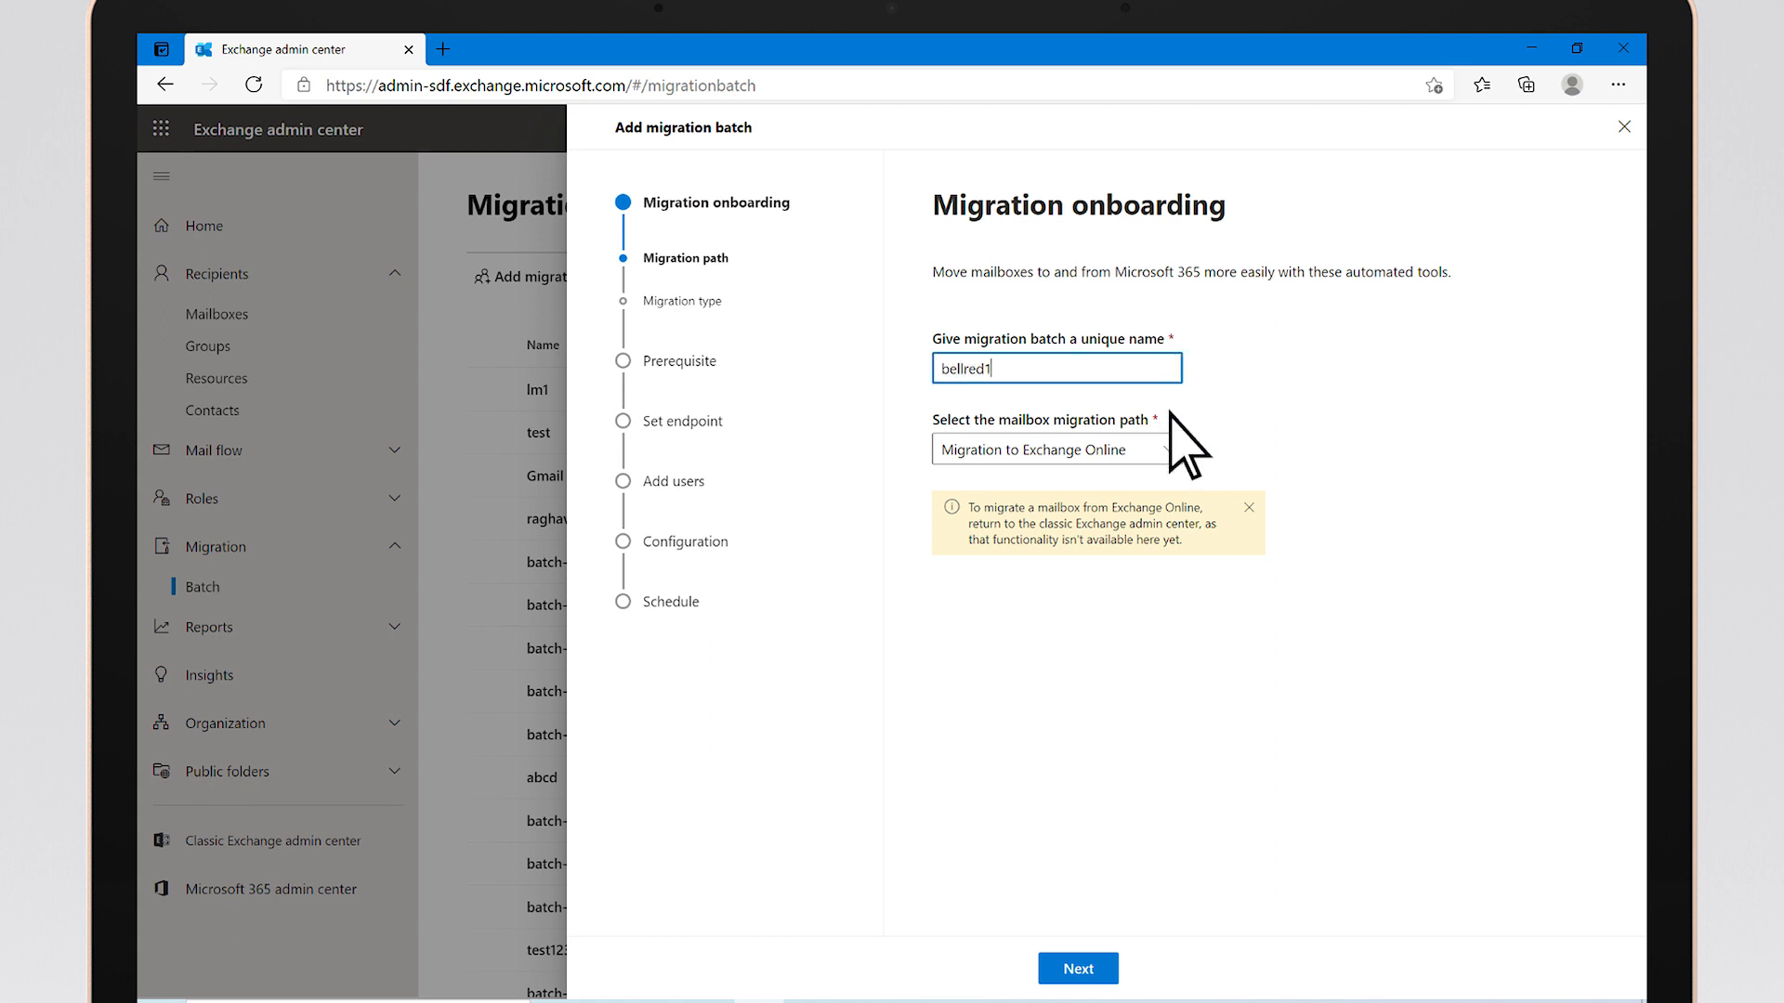
pyautogui.click(1054, 448)
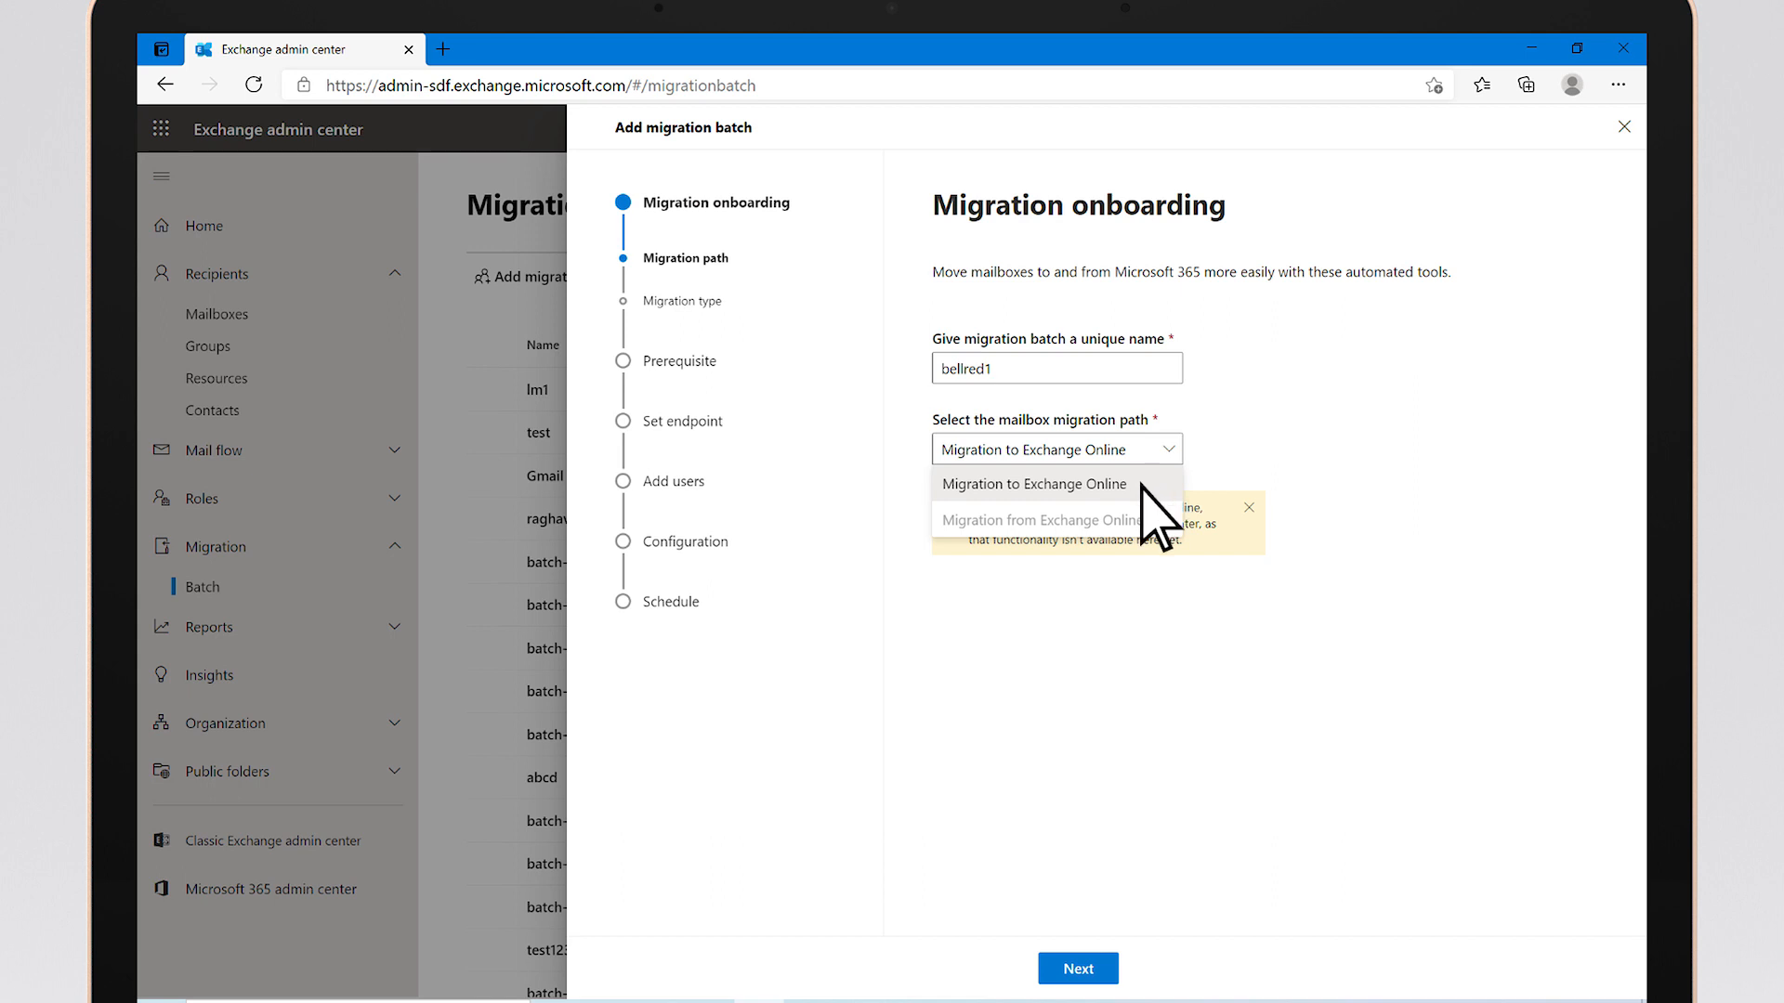
pyautogui.click(1034, 483)
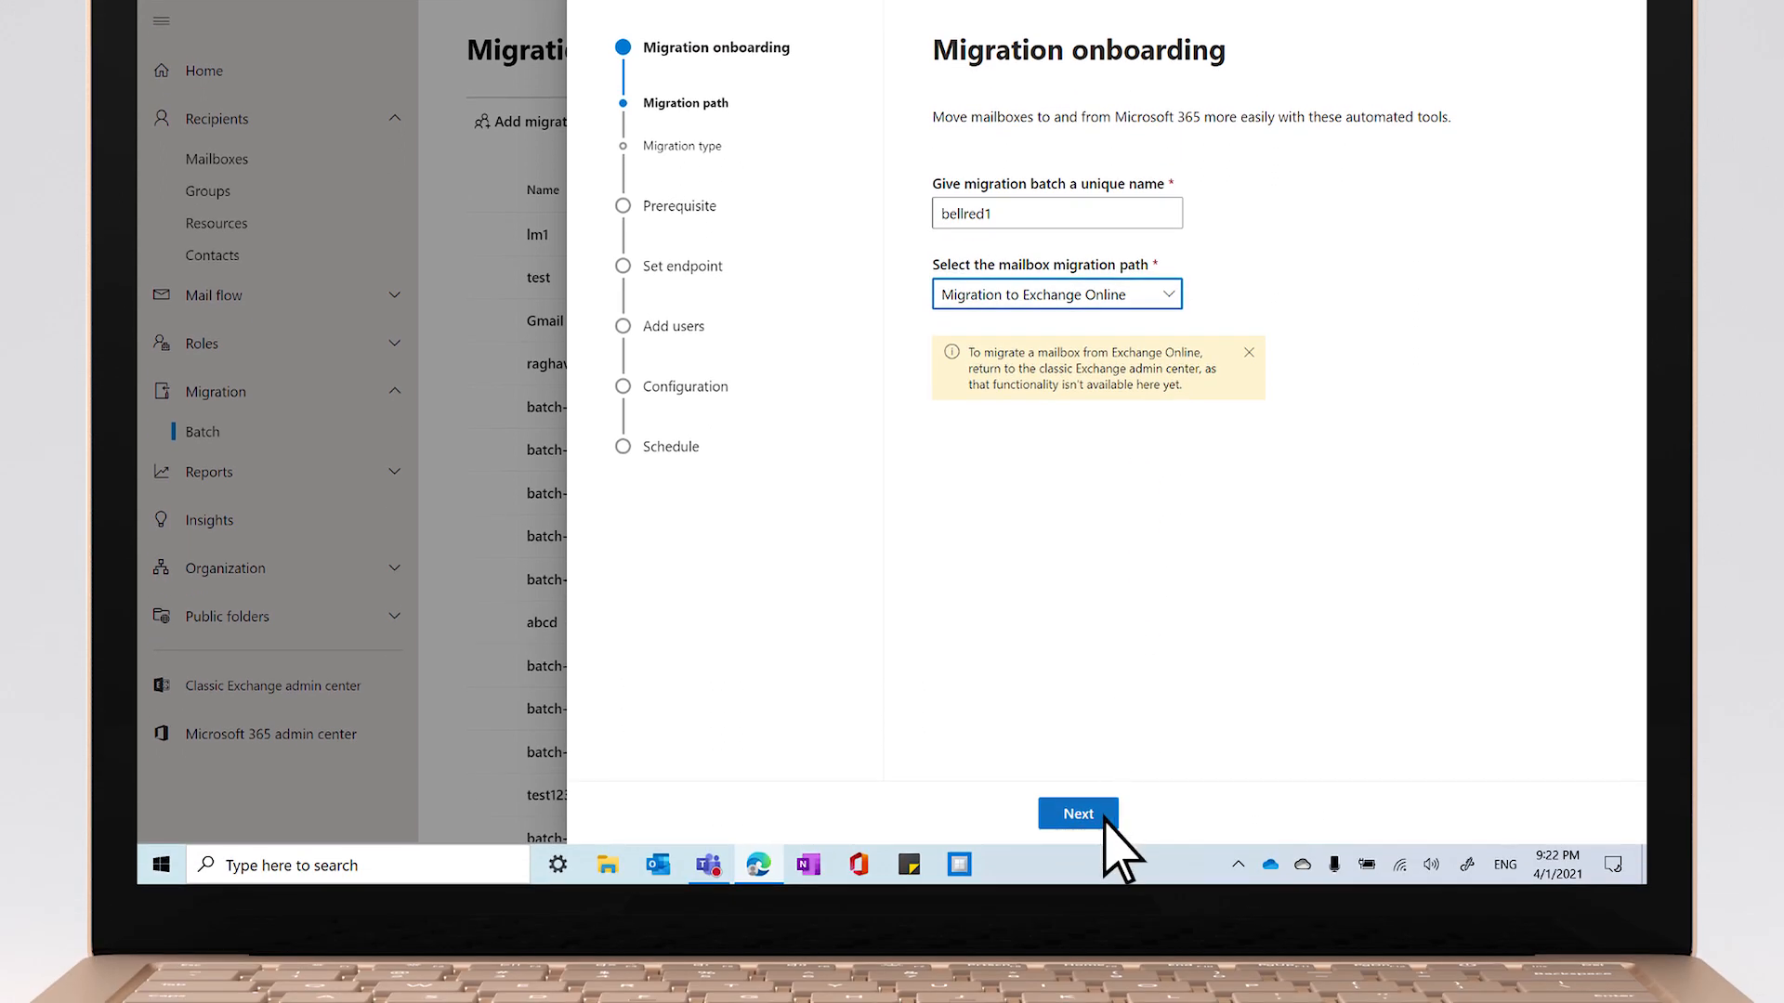
pyautogui.click(1076, 814)
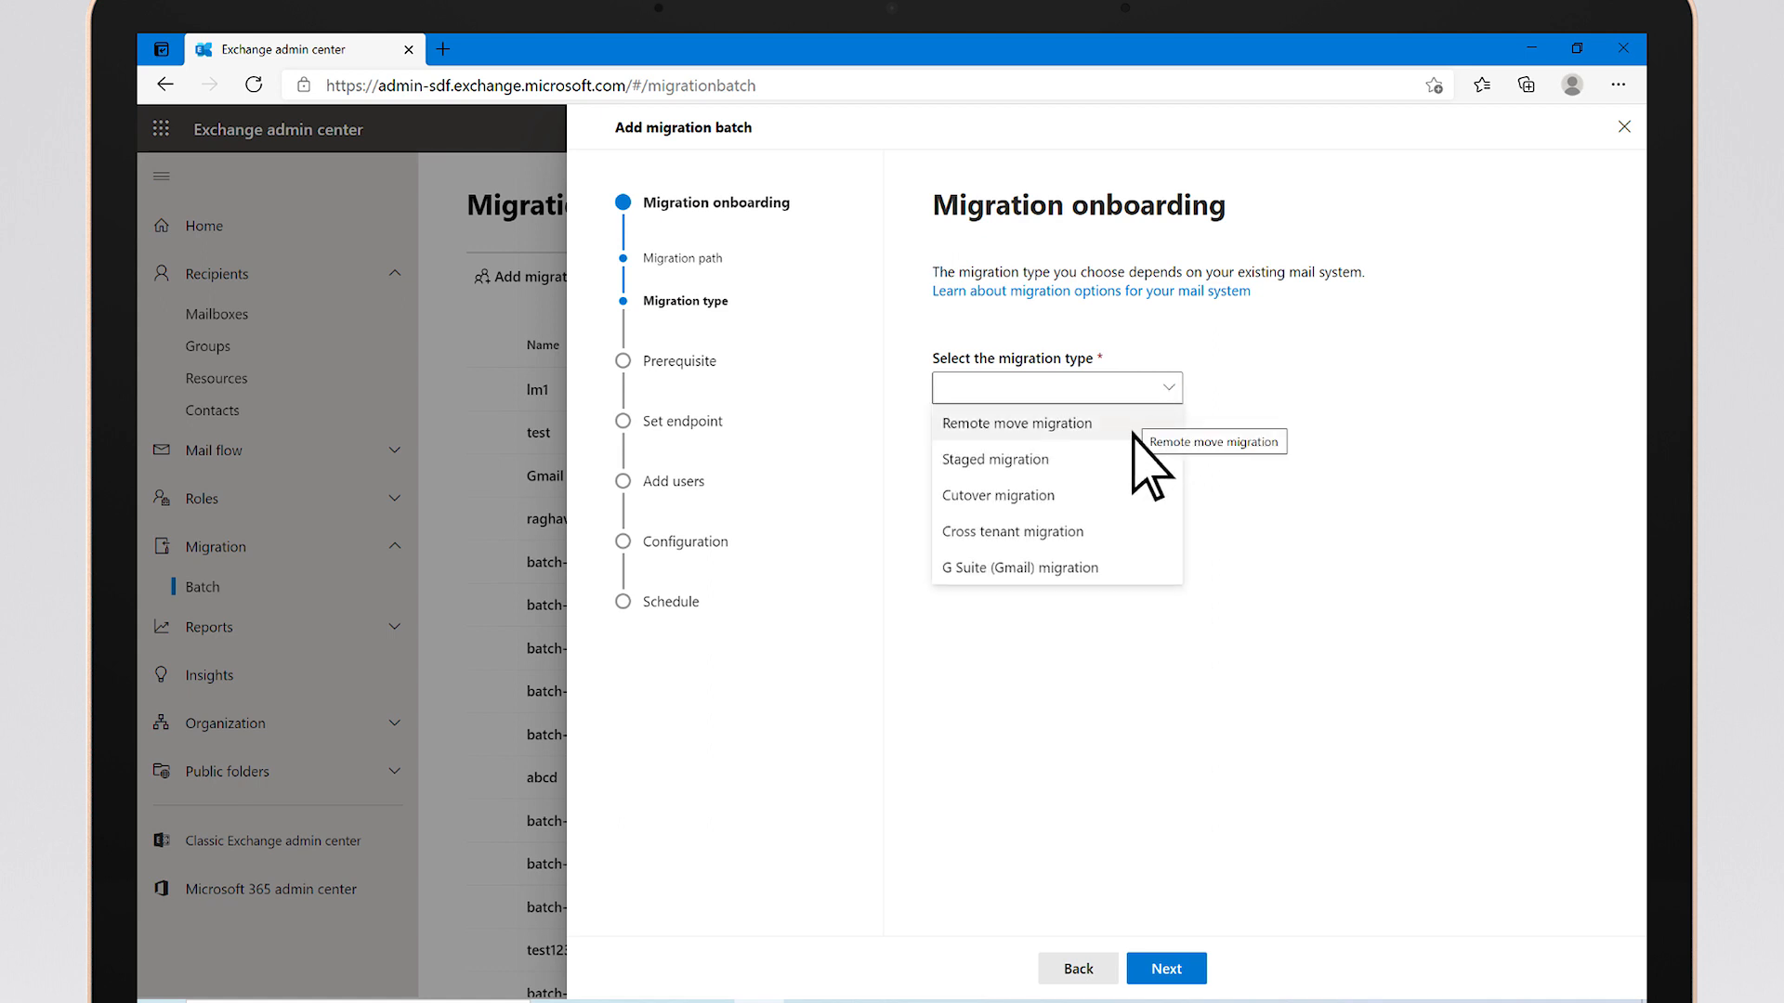
pyautogui.moveTo(1075, 496)
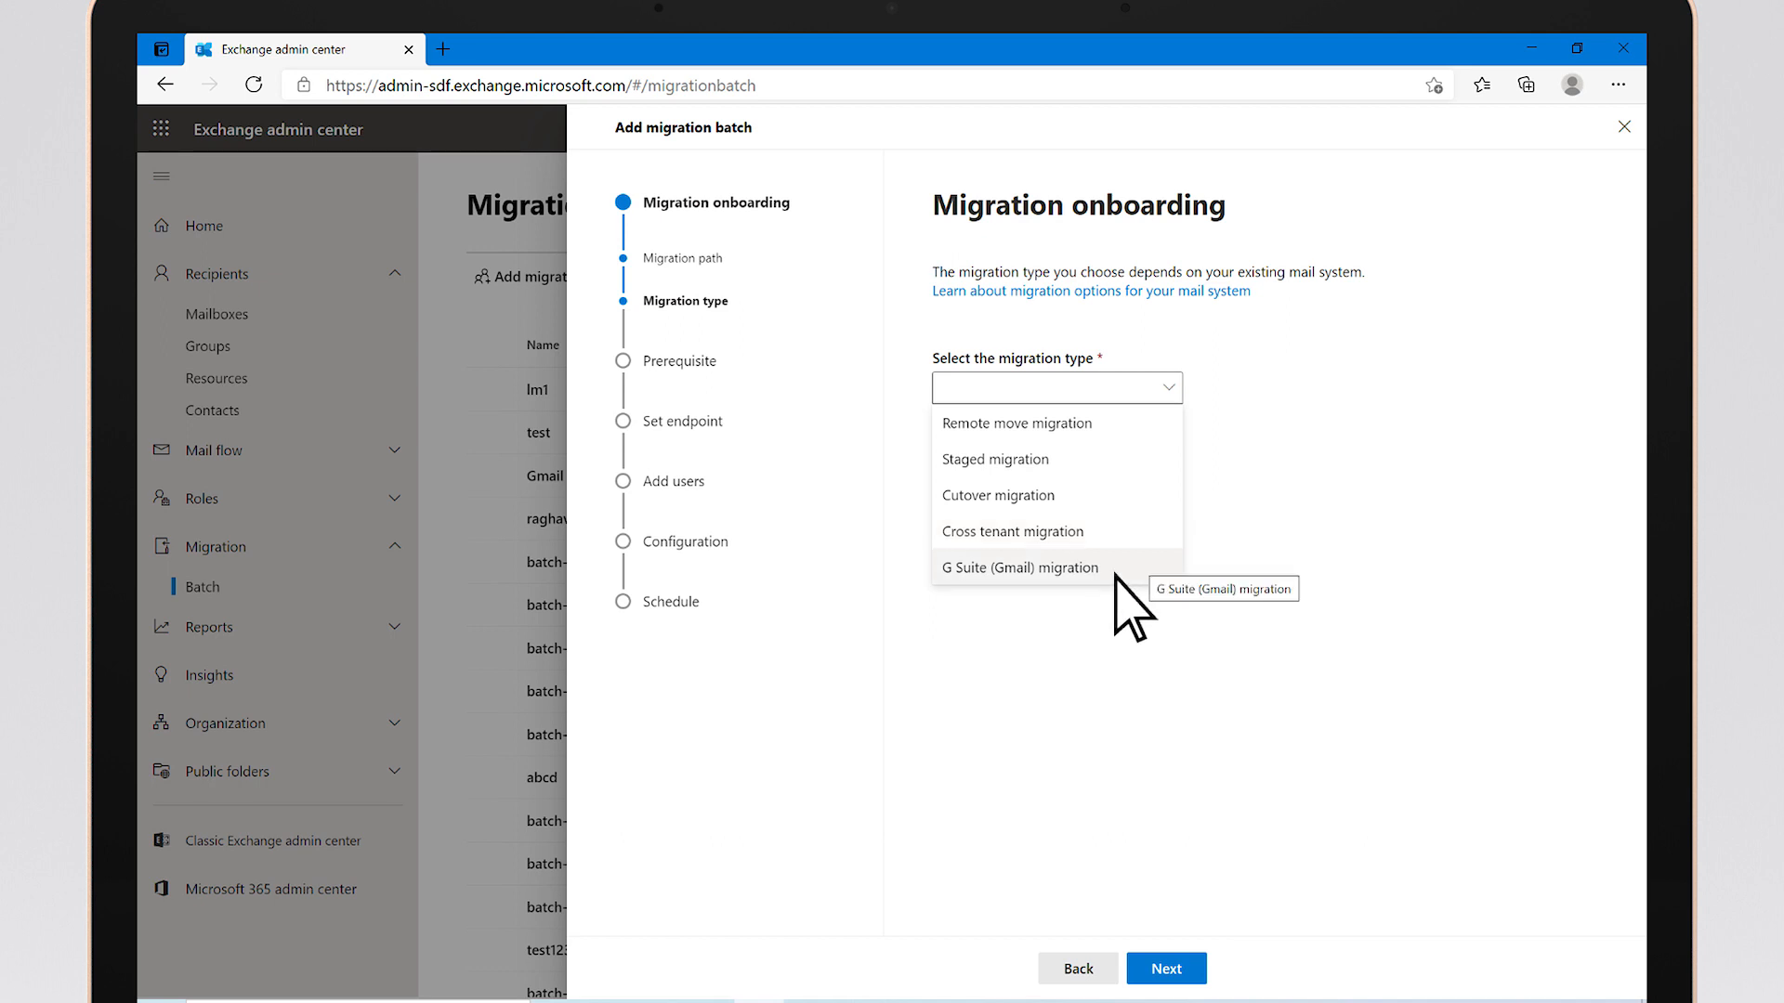
# Choose G Suite (Gmail) migration and start automated prerequisite configuration.
pyautogui.click(1019, 566)
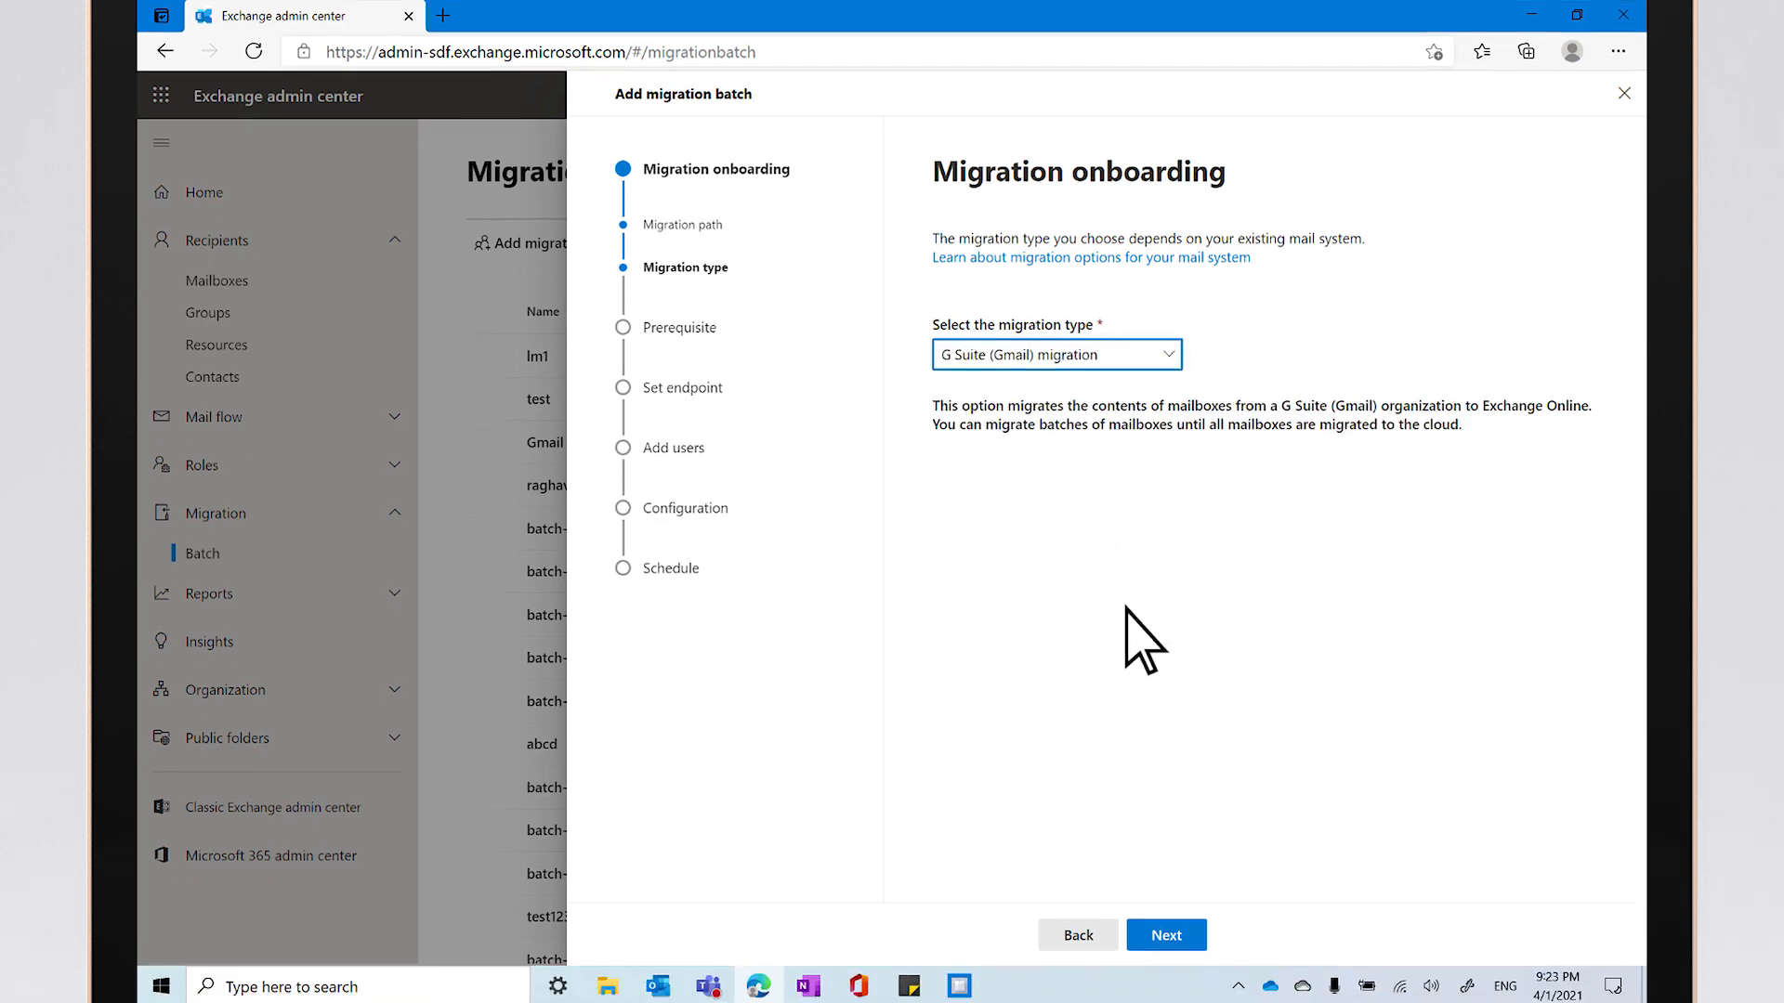
pyautogui.click(1165, 933)
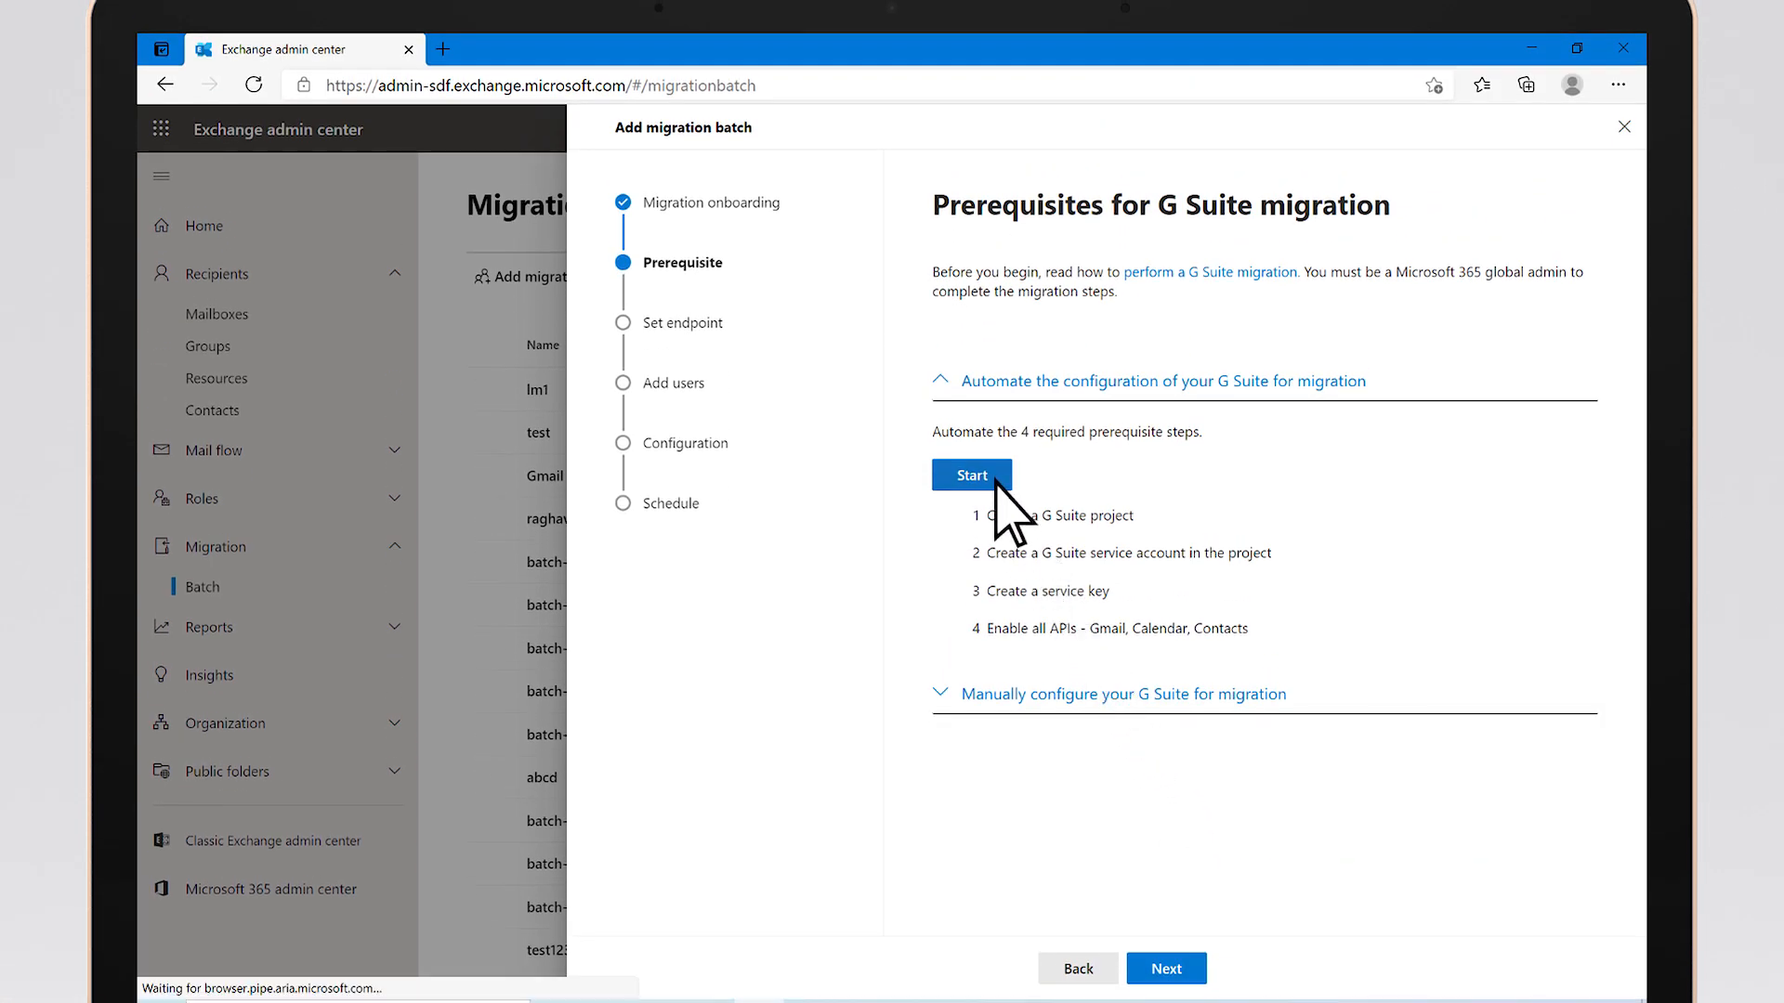
pyautogui.click(970, 474)
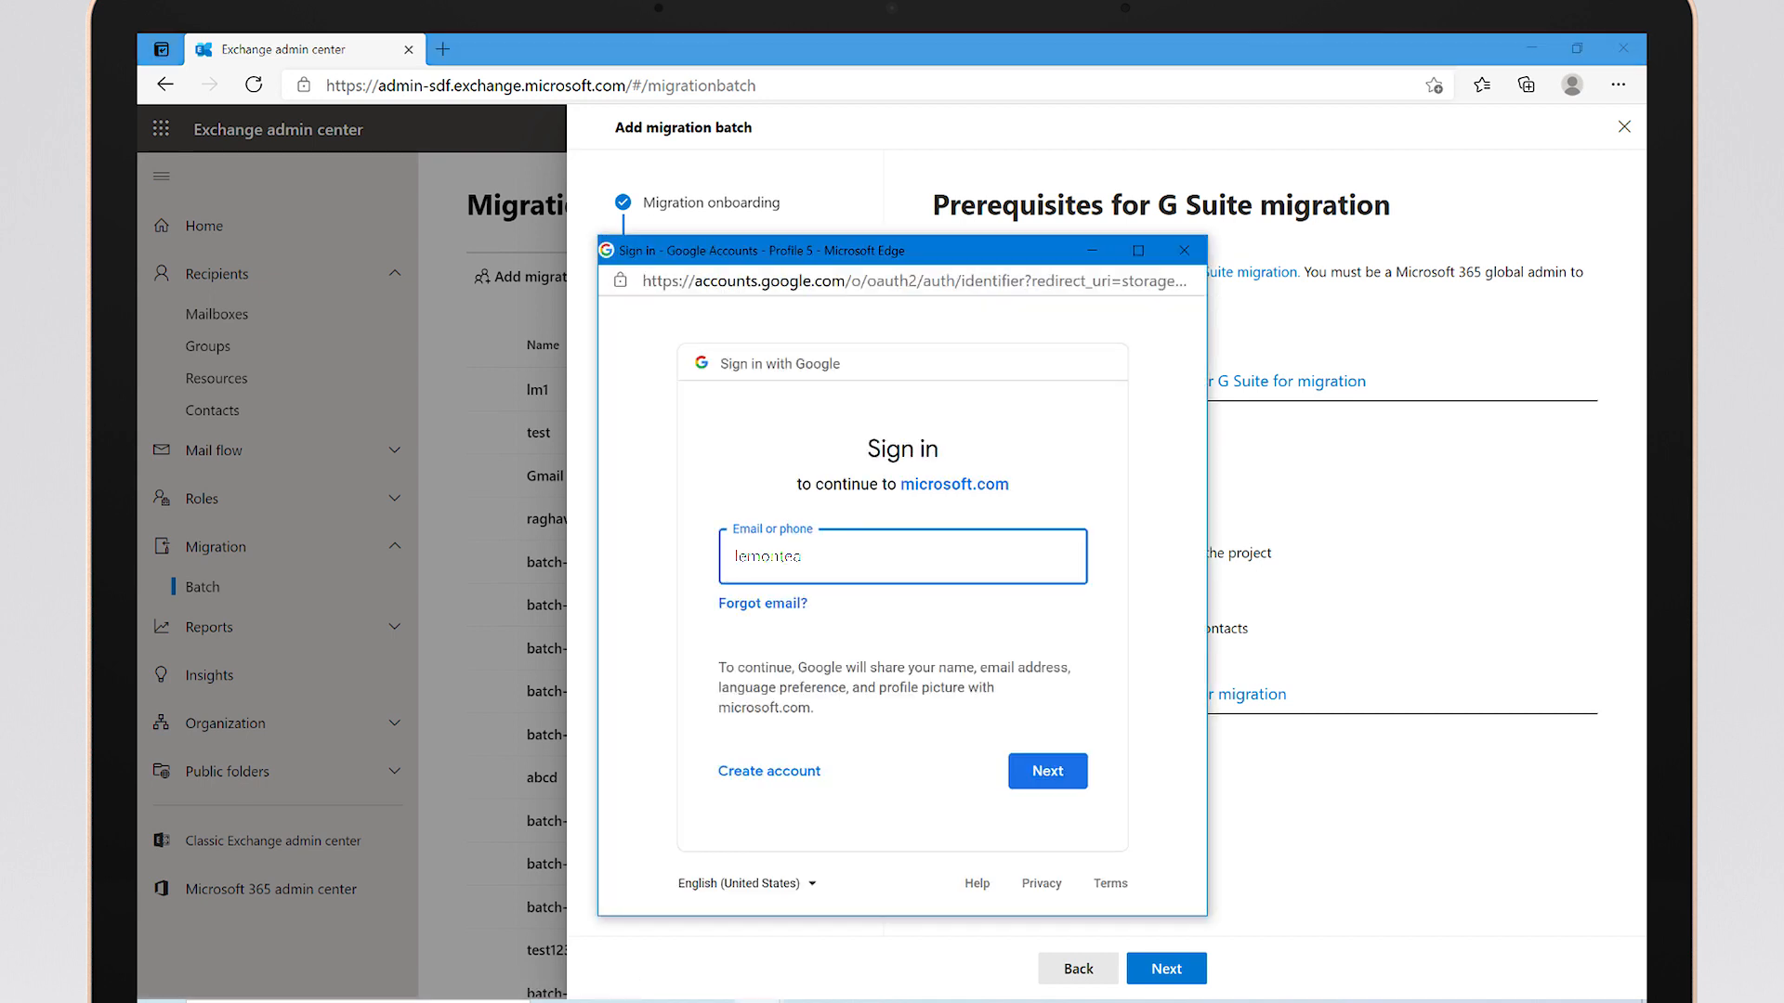